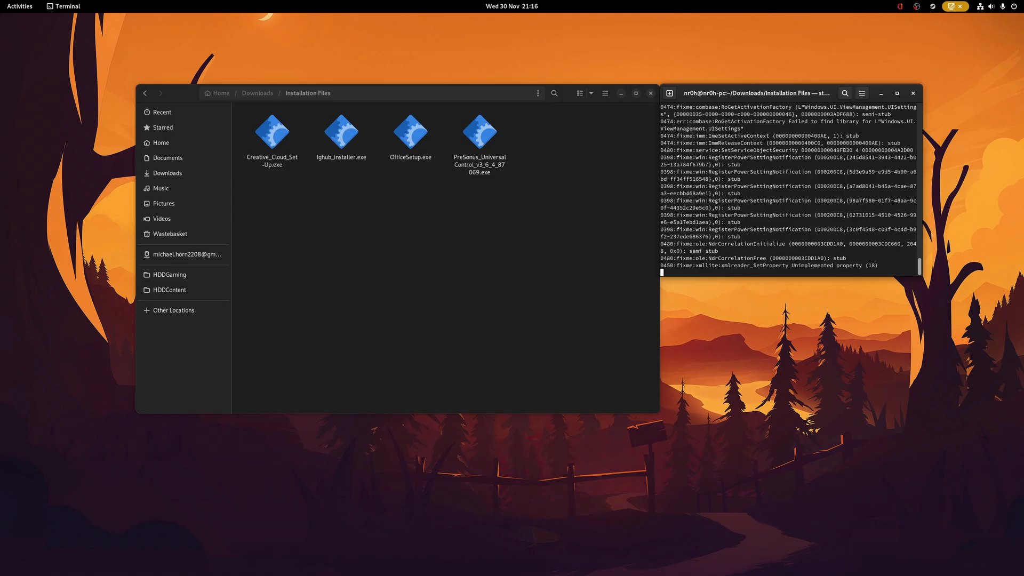
- Run OfficeSetup.exe from the Installation Files folder under Wine; it fails with error code 30088-453
double_click(410, 129)
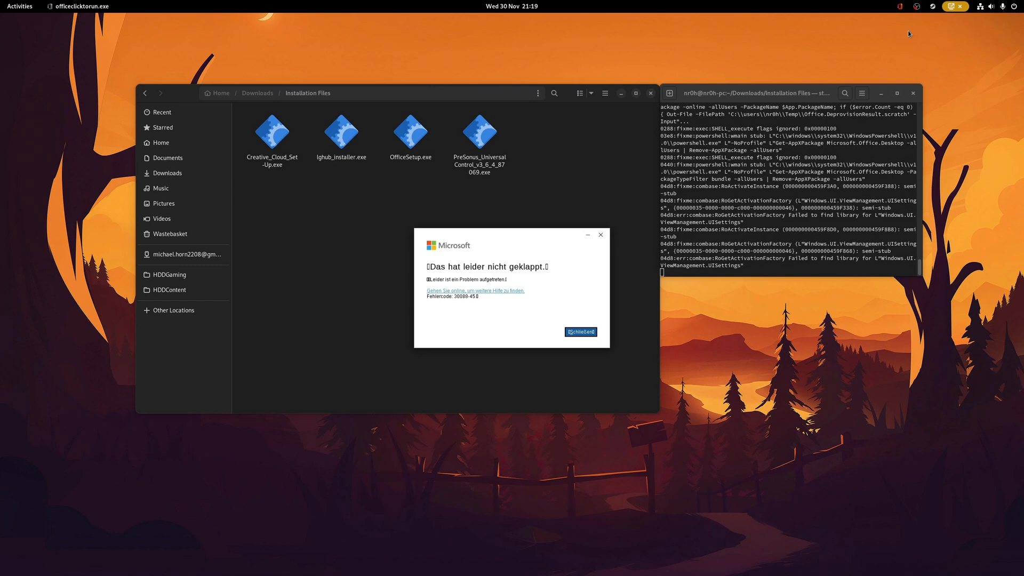